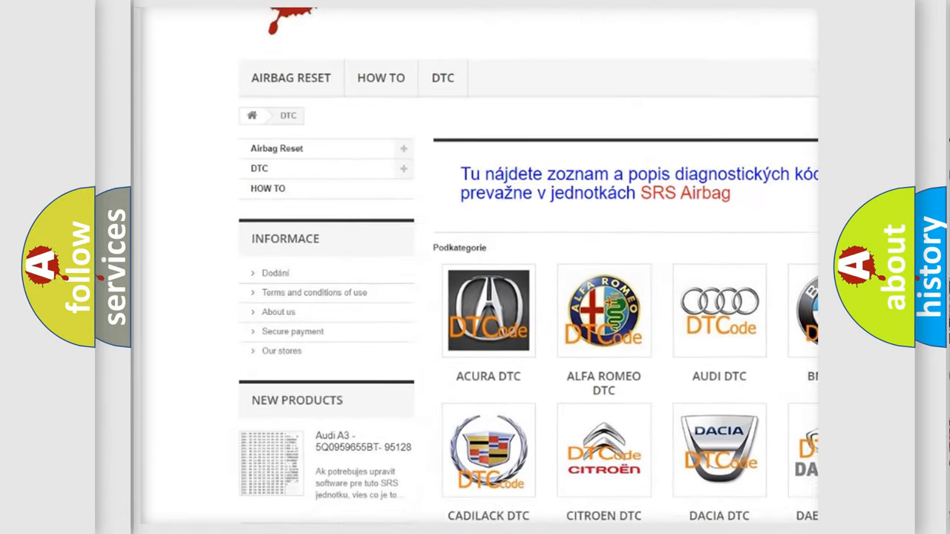
scroll("down", 3)
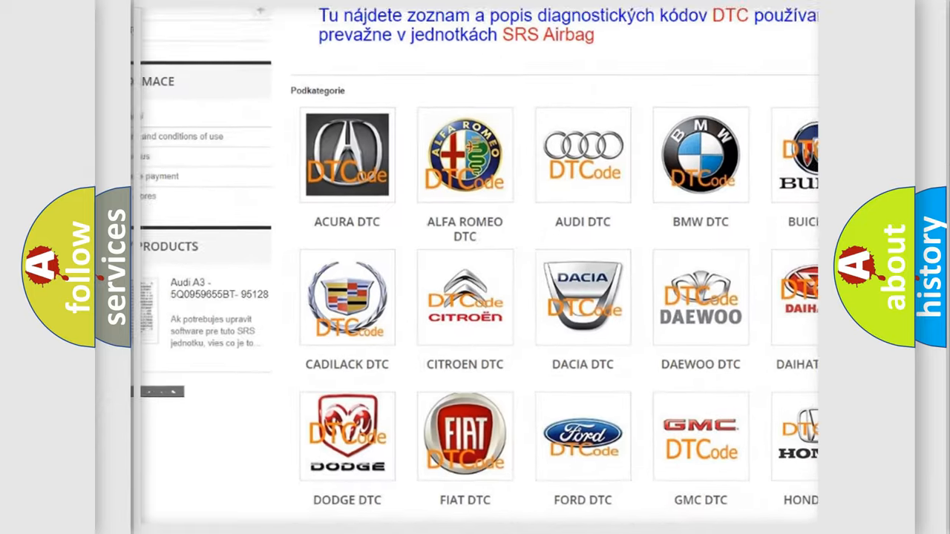